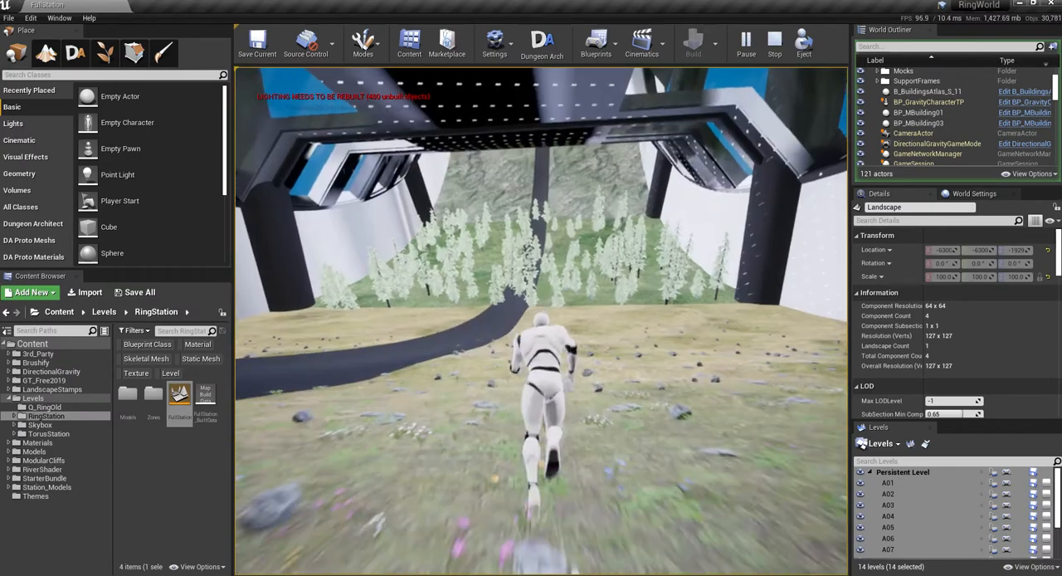
- Stop the Play In Editor session to return to the RingWorld editor viewport
left_click(774, 43)
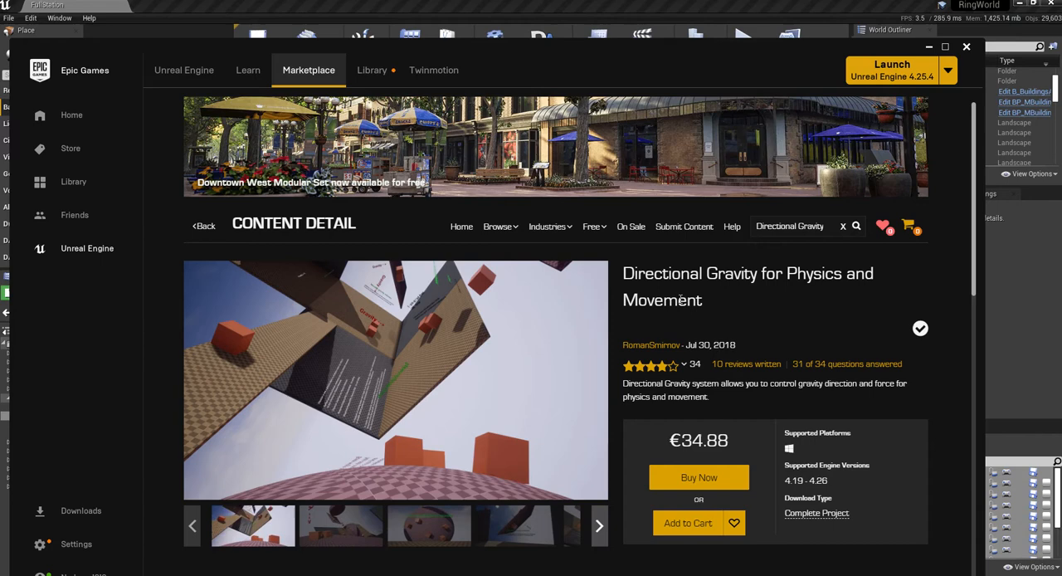
mouse_move(838, 330)
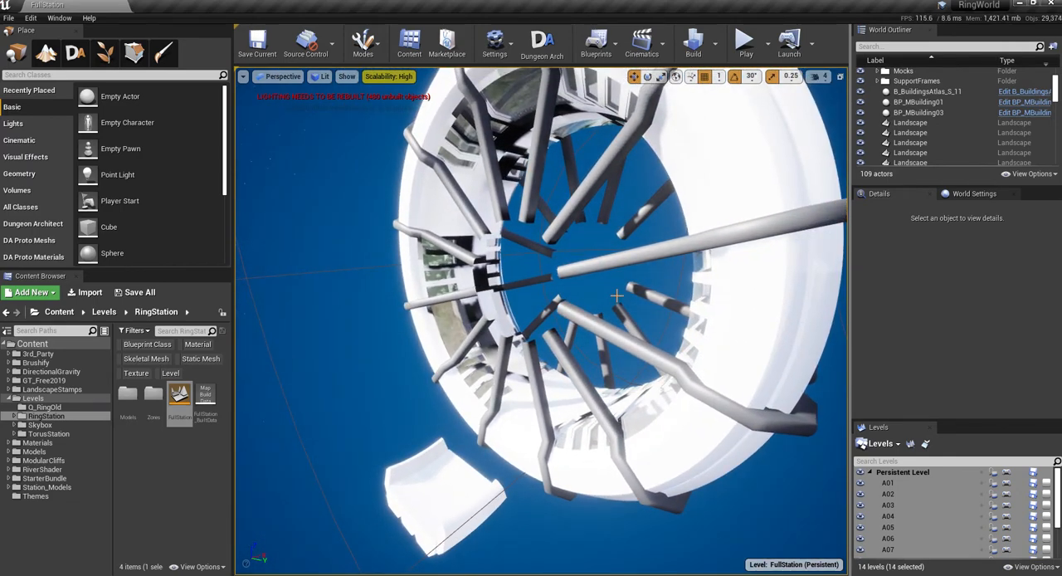
mouse_move(10, 18)
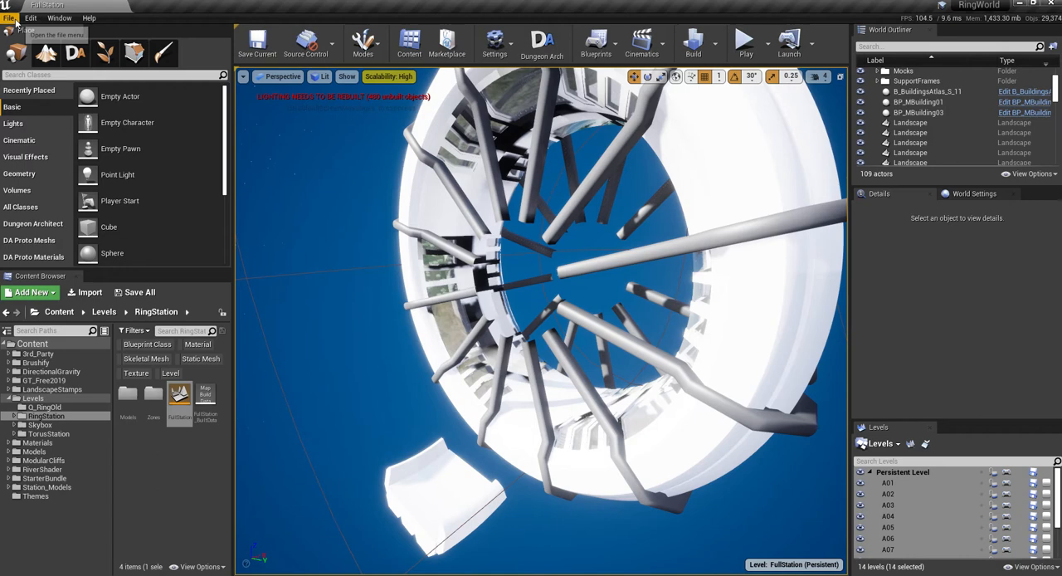
left_click(30, 16)
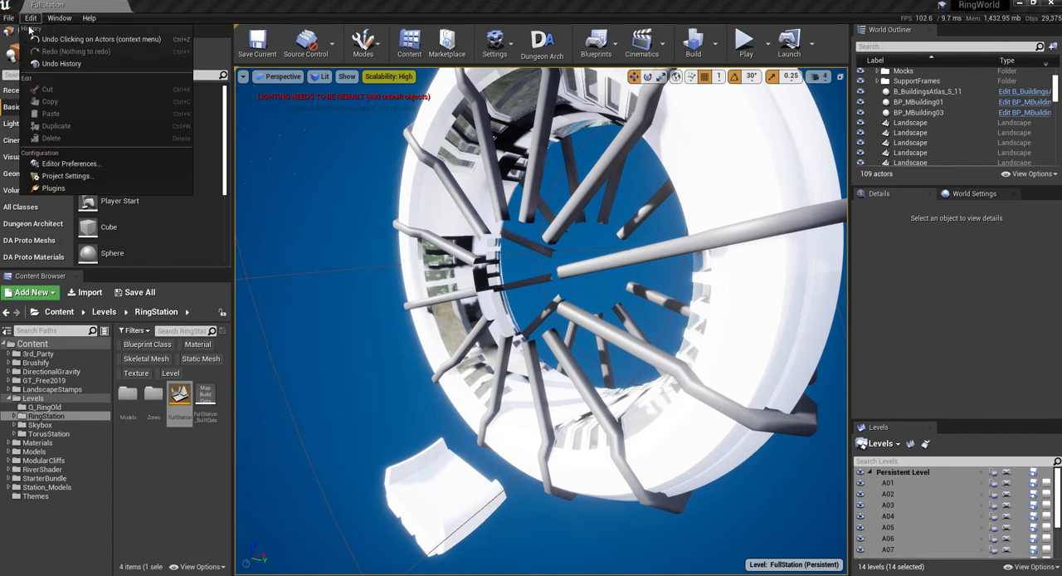
left_click(60, 17)
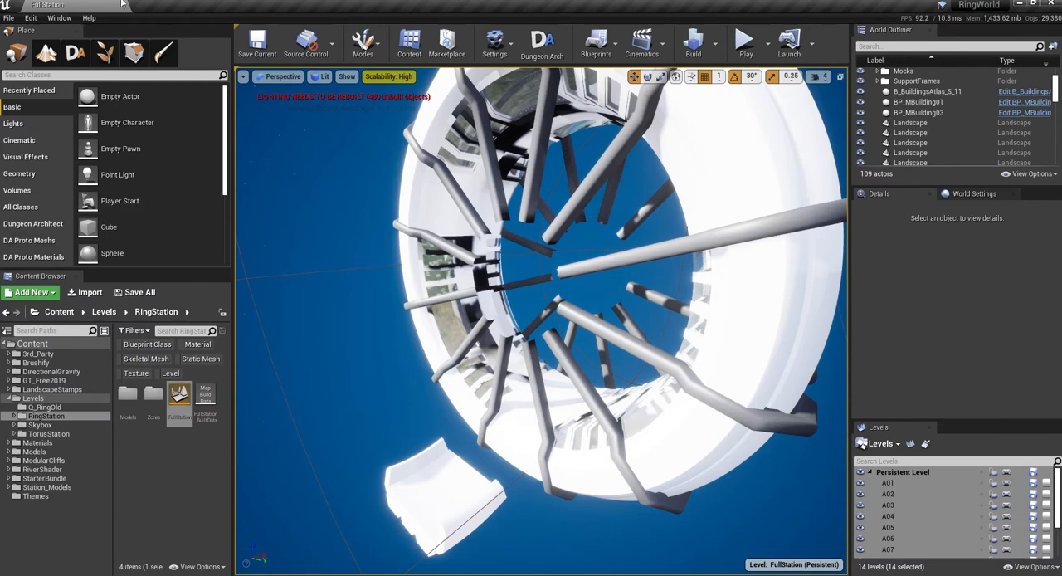
left_click(29, 16)
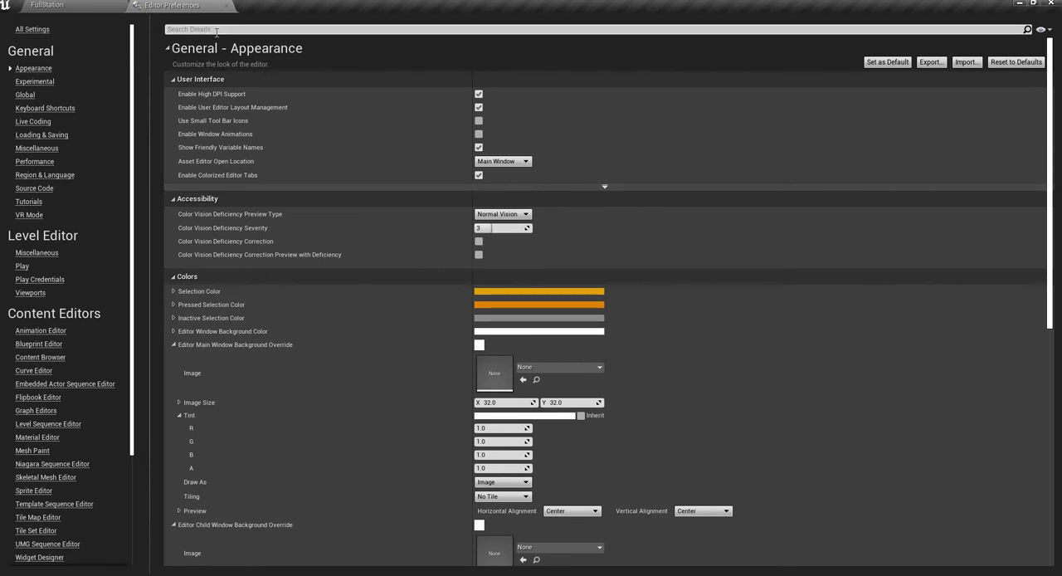
type("legacy")
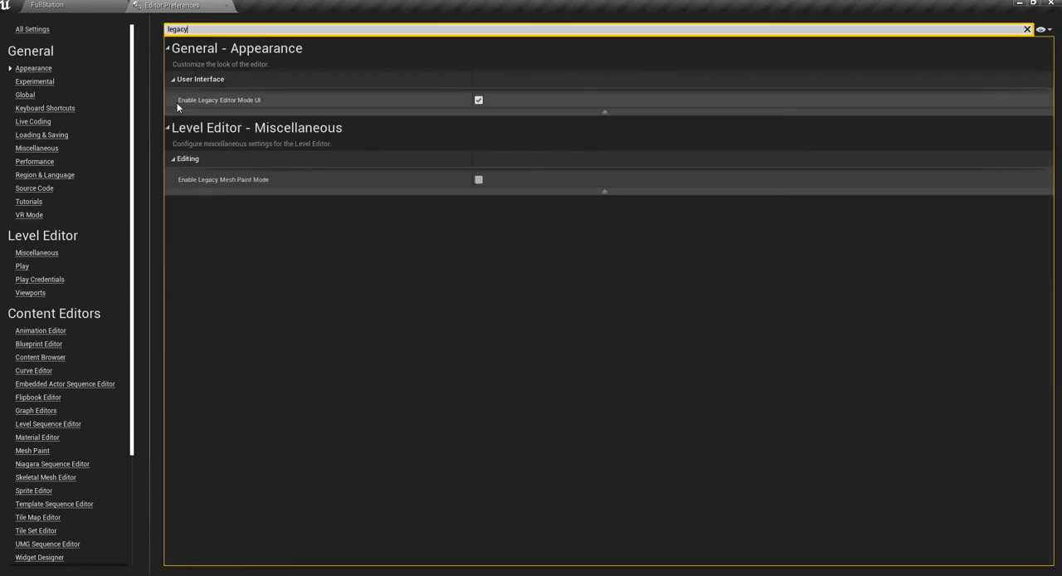
mouse_move(261, 104)
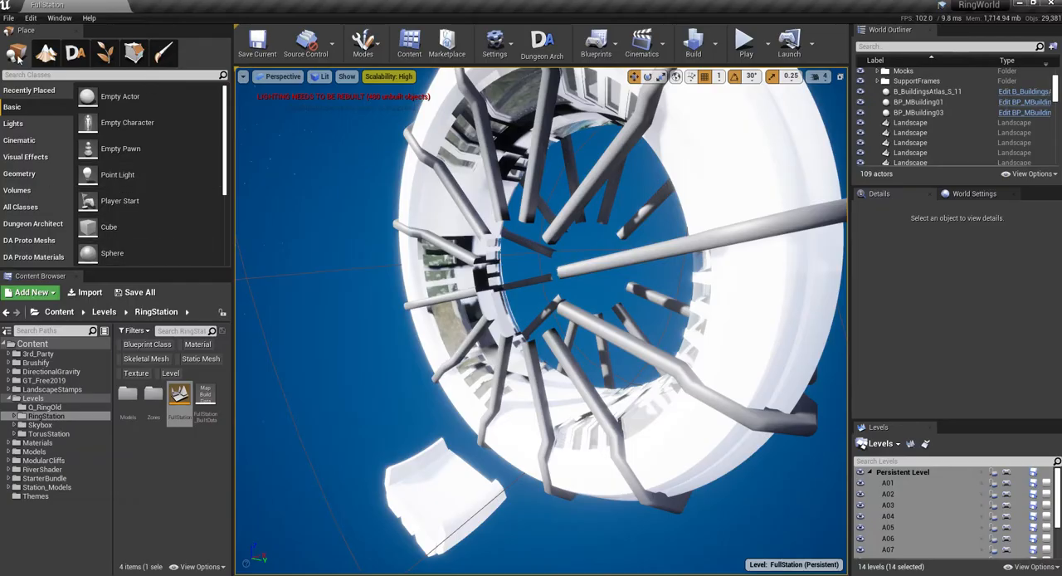
- Start a brand new default level from the File menu
left_click(8, 17)
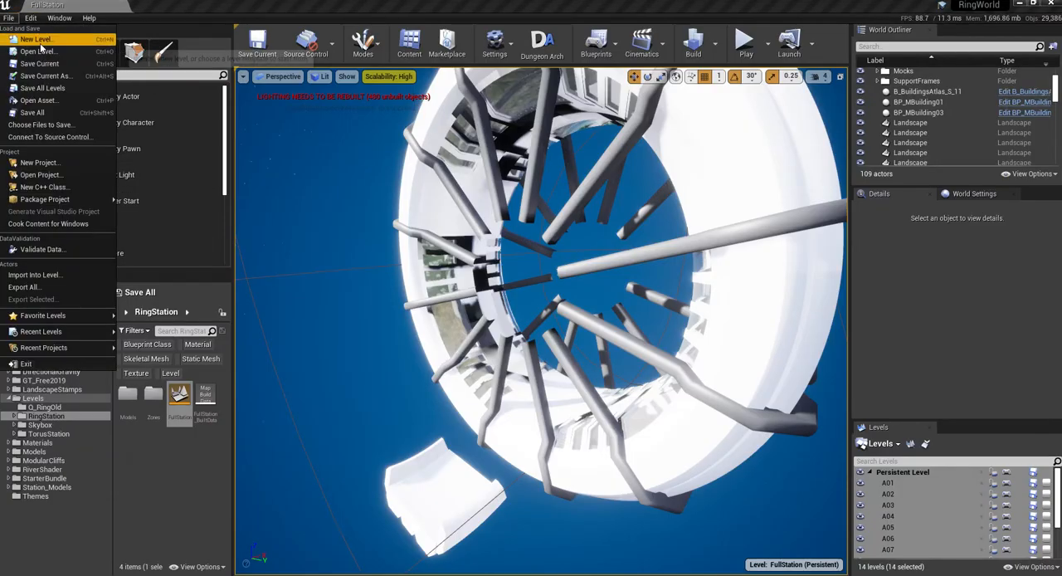
left_click(35, 38)
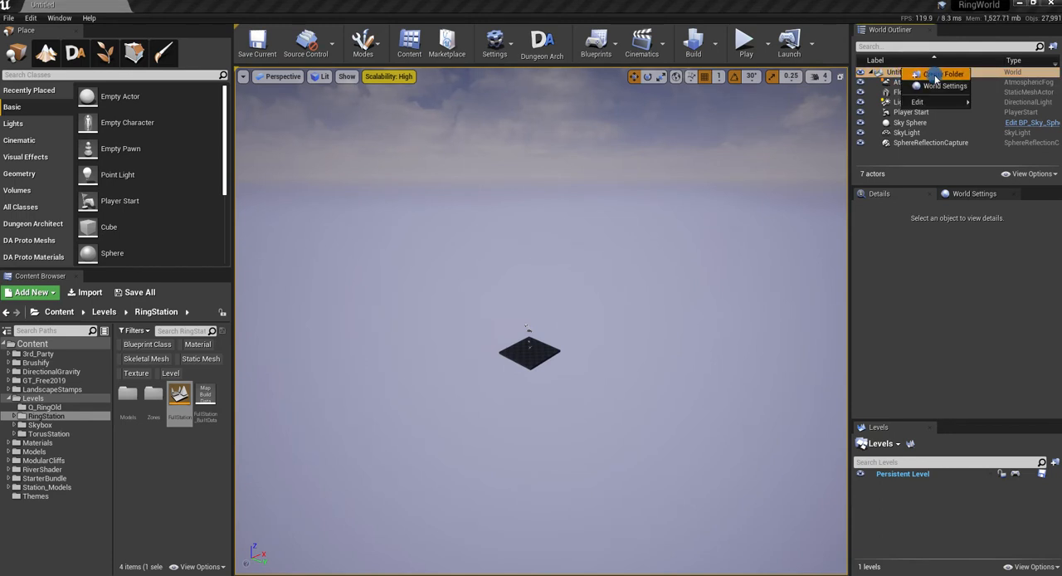
- Create a Core folder in the World Outliner and move the sky and lighting actors into it
left_click(949, 73)
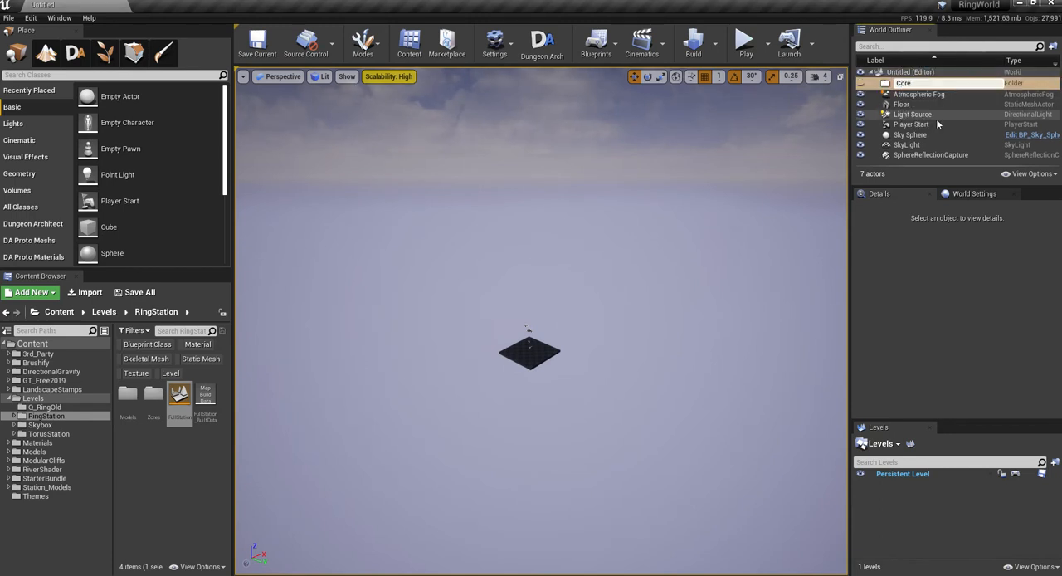
left_click(918, 93)
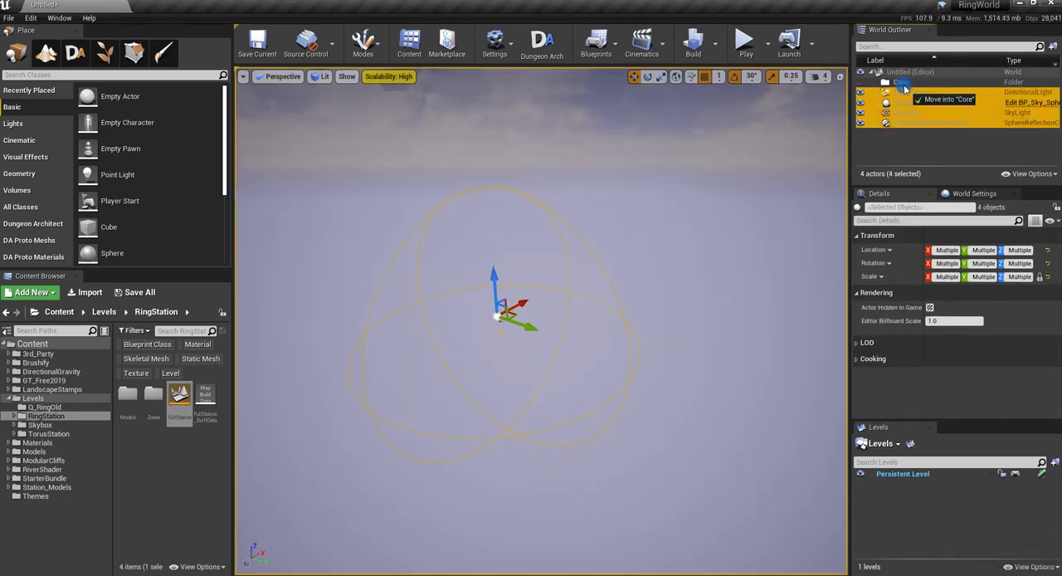
left_click(947, 99)
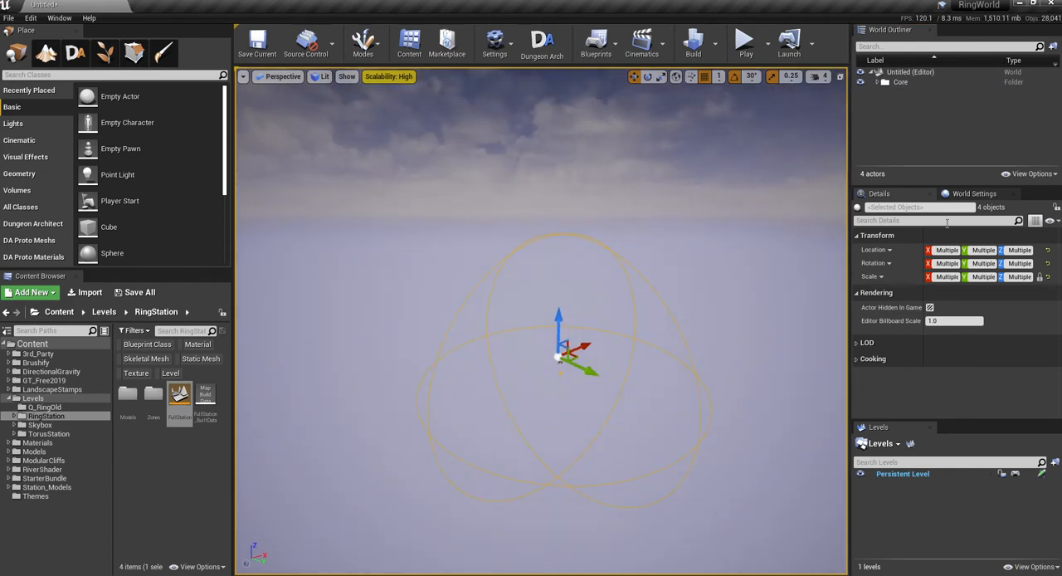
- Search World Settings for 'world', tick Enable World Composition and acknowledge the save-first warning
left_click(979, 192)
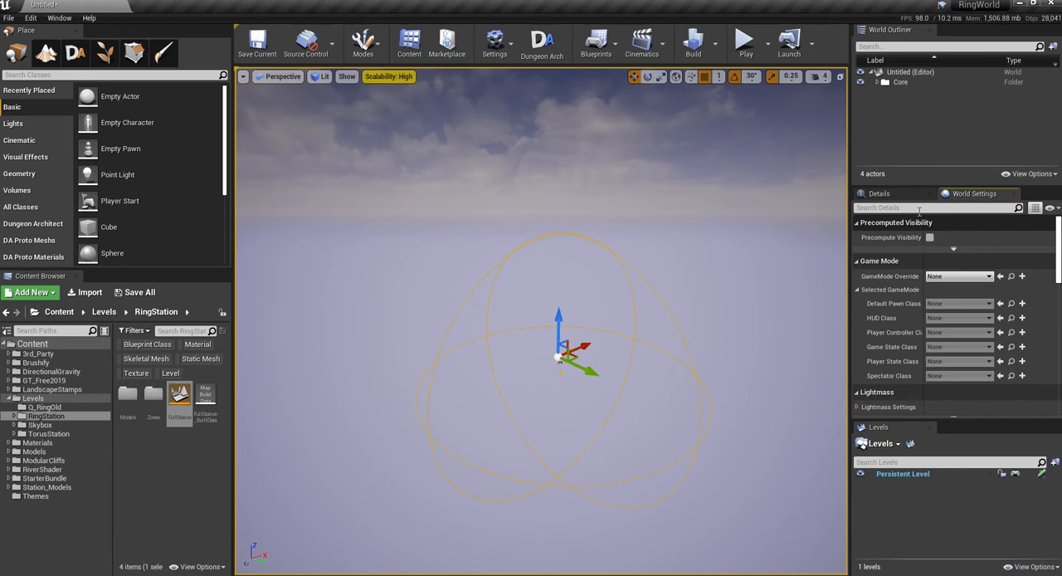
type("world")
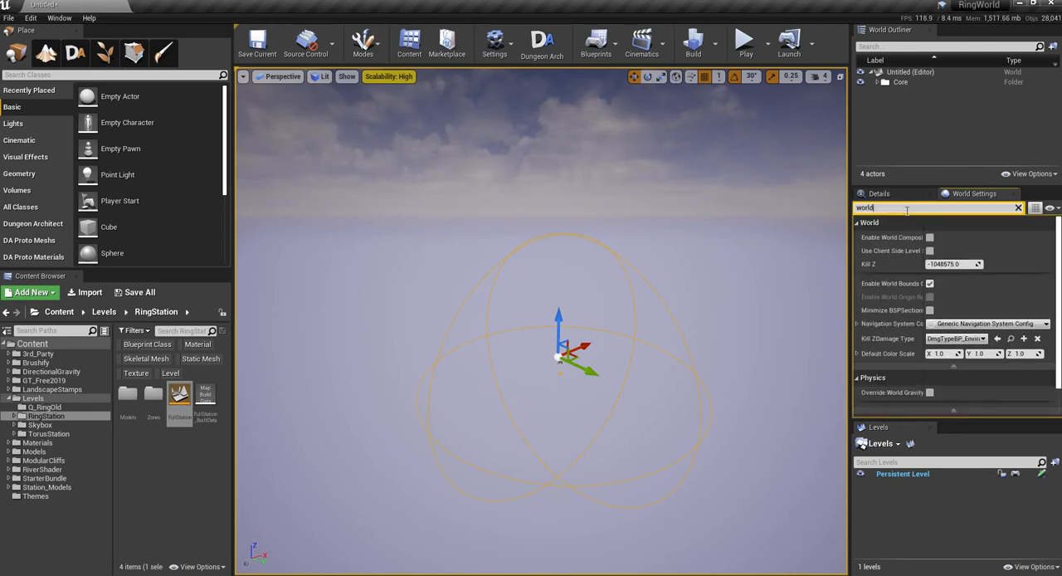
mouse_move(894, 246)
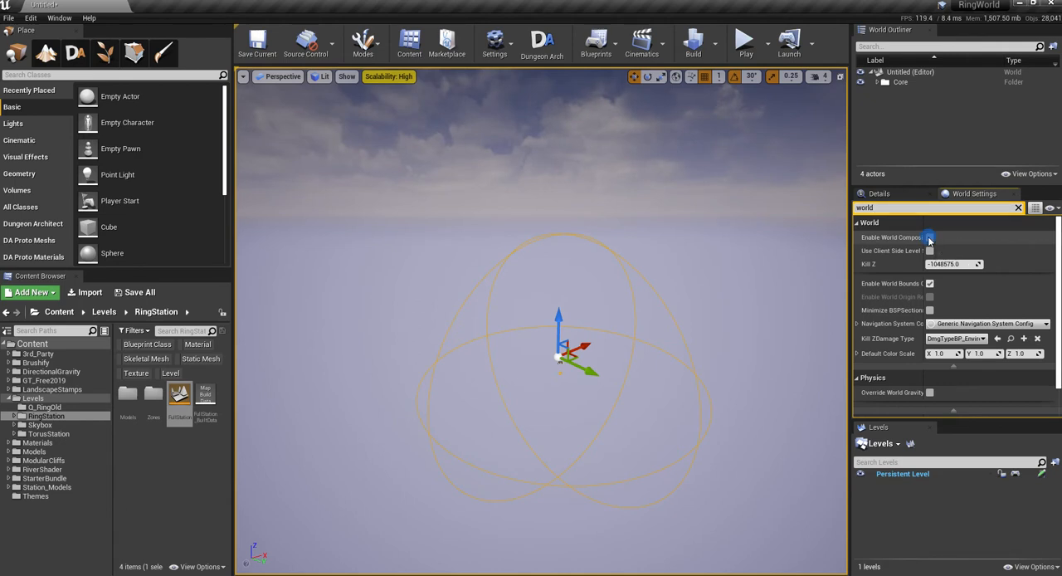
left_click(929, 237)
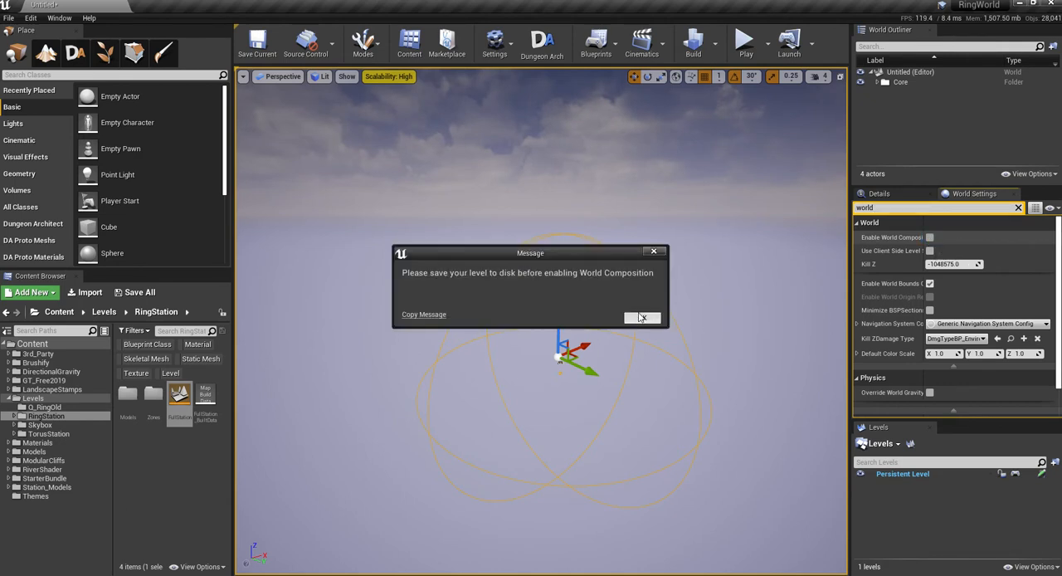
left_click(641, 317)
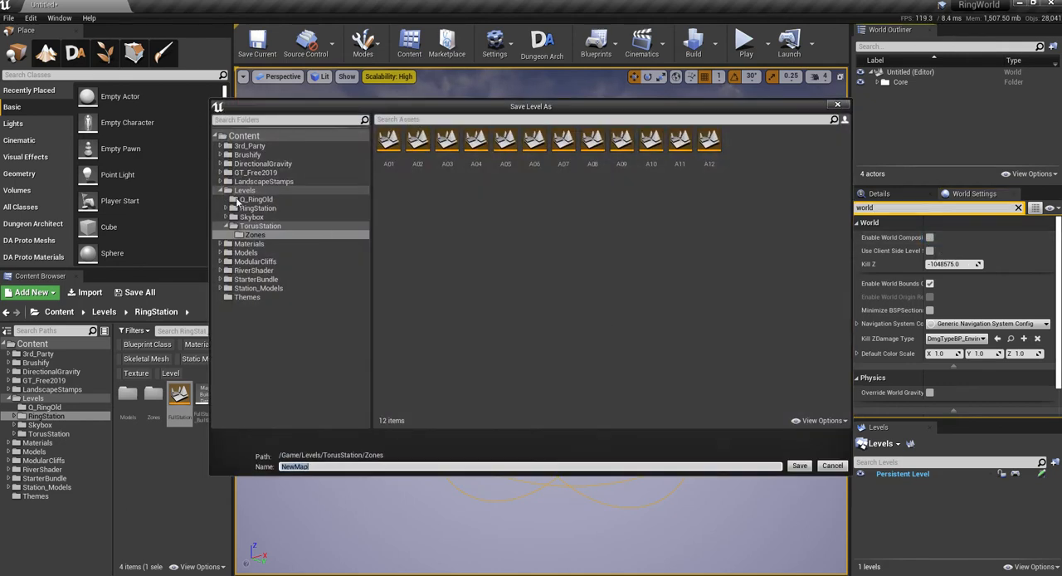
- Create a NewStation folder under Levels and save the level there as FullStation
right_click(246, 189)
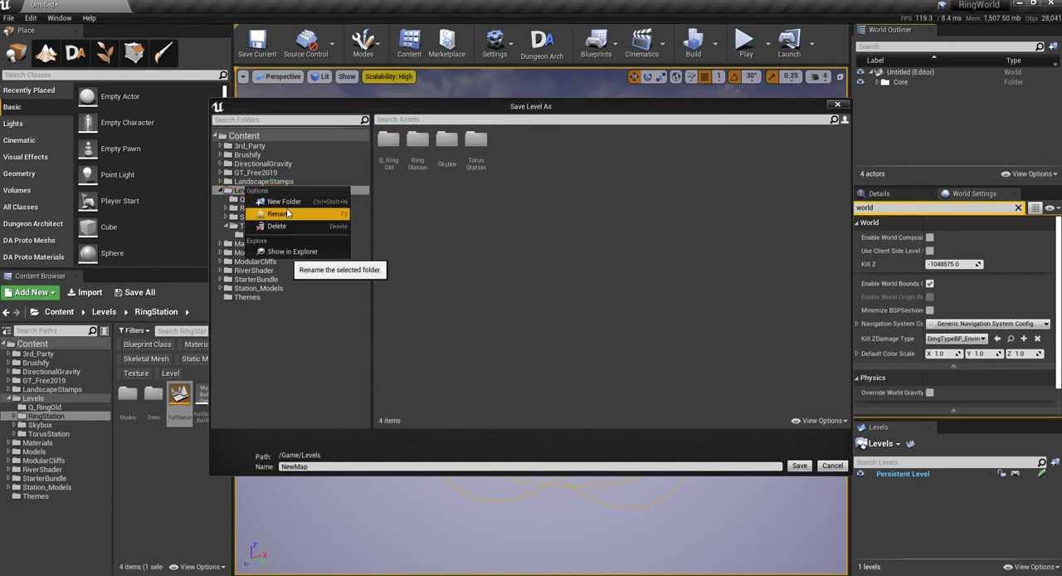
left_click(283, 201)
type("FullStation")
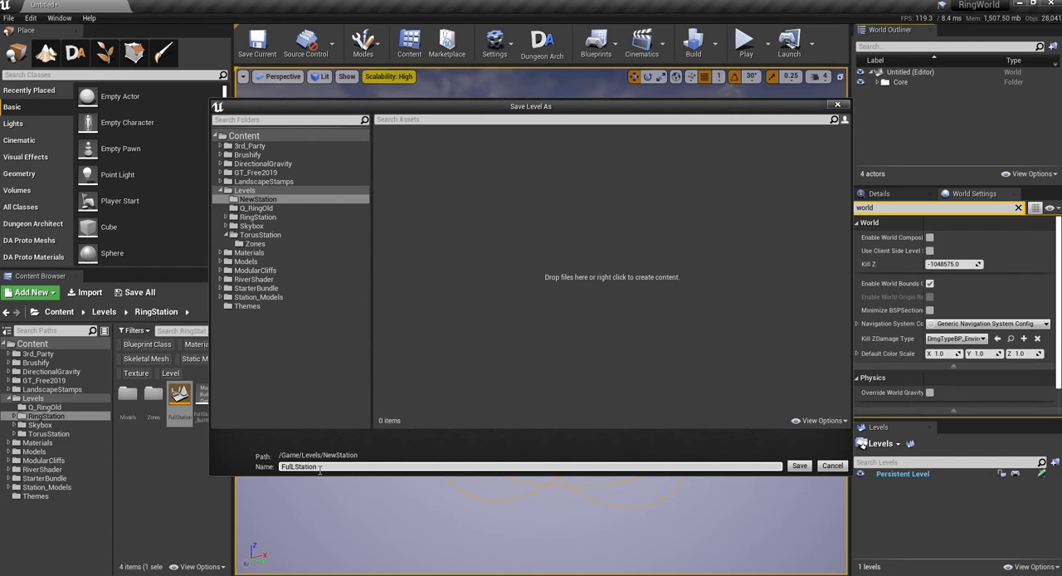
left_click(798, 465)
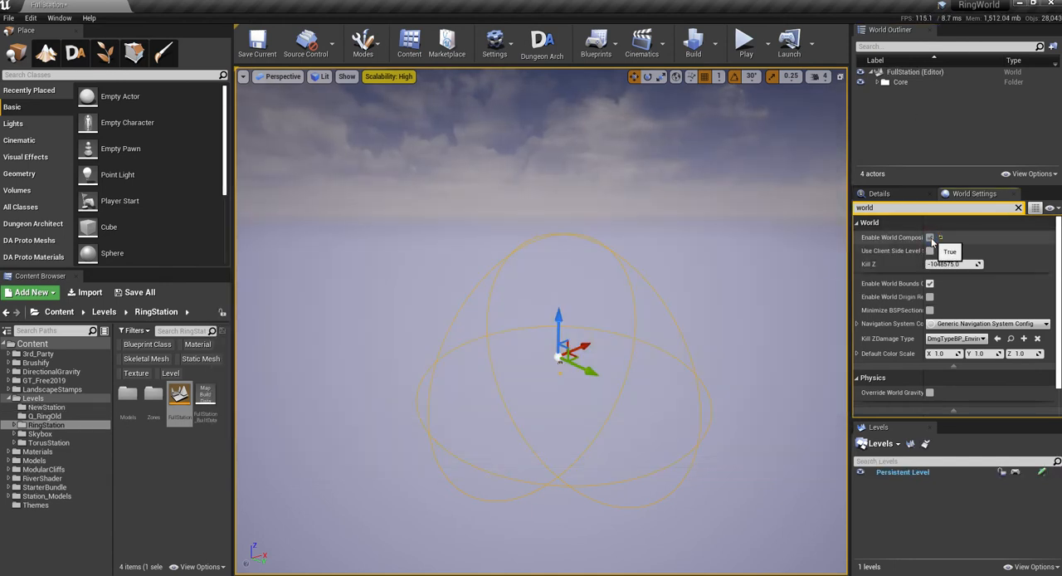
- Enable World Composition on FullStation and browse to the top-level content folder
left_click(929, 237)
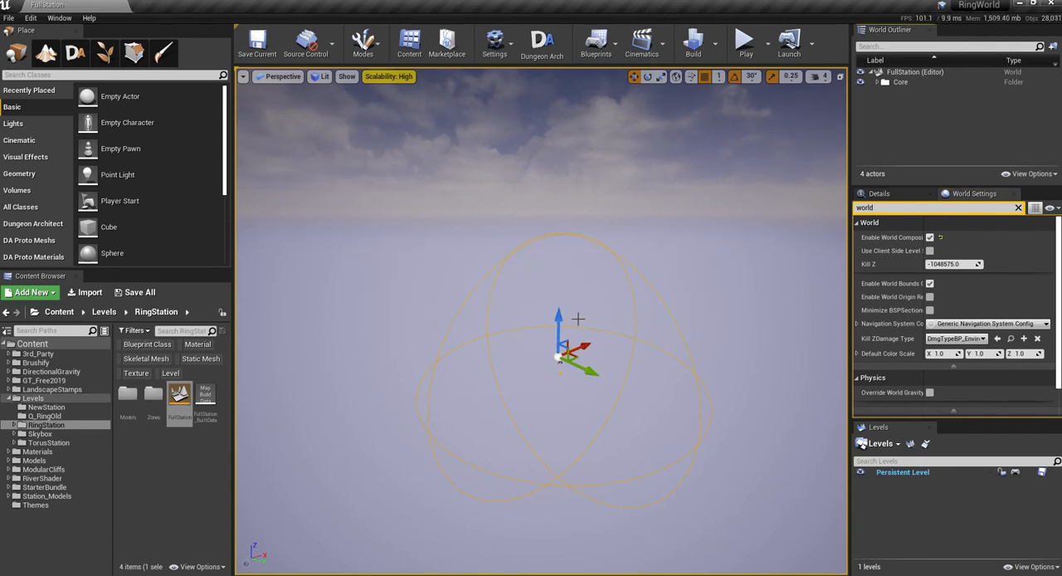
mouse_move(153, 395)
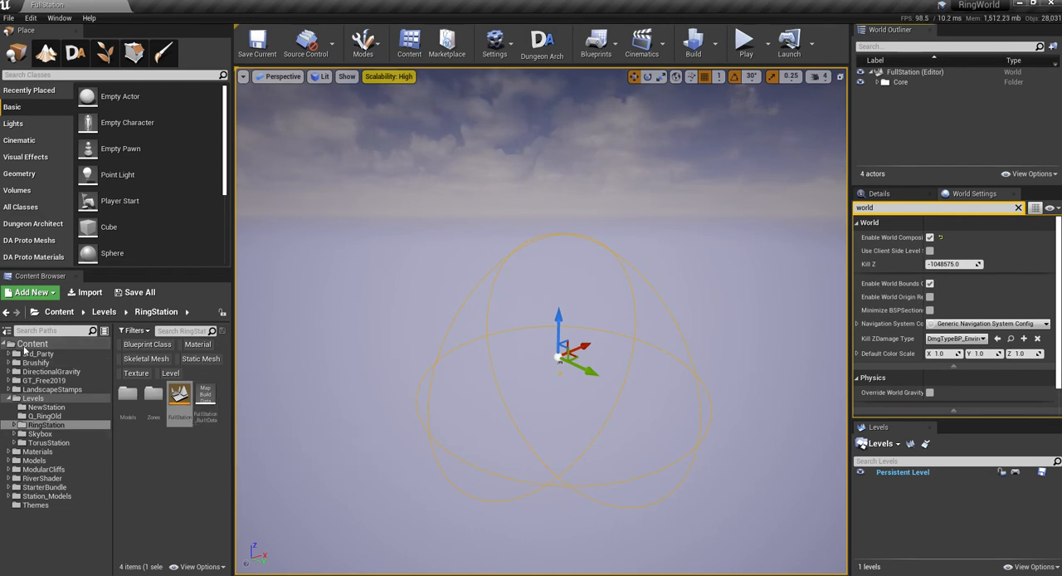
left_click(6, 354)
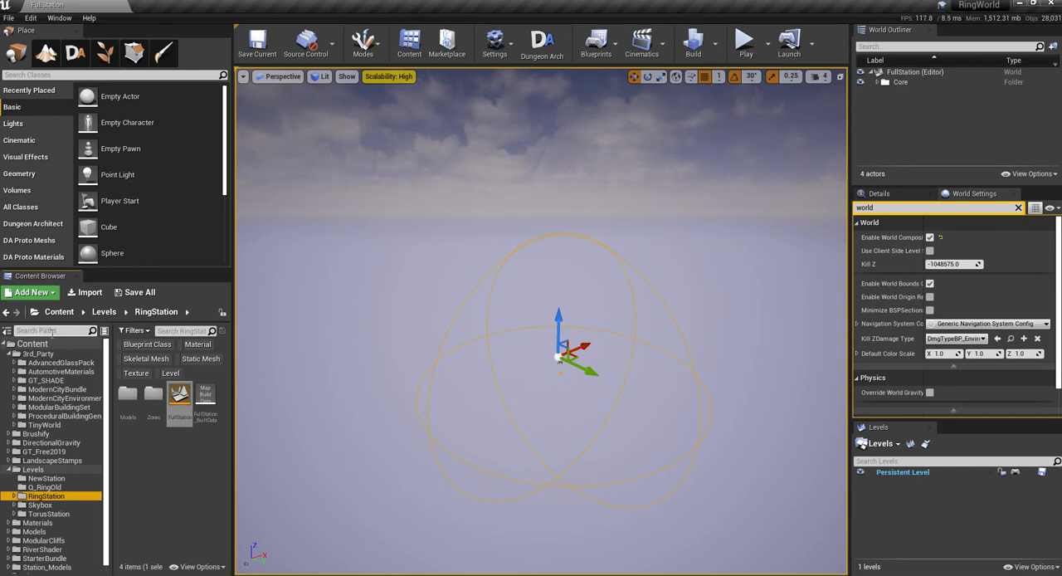
left_click(33, 343)
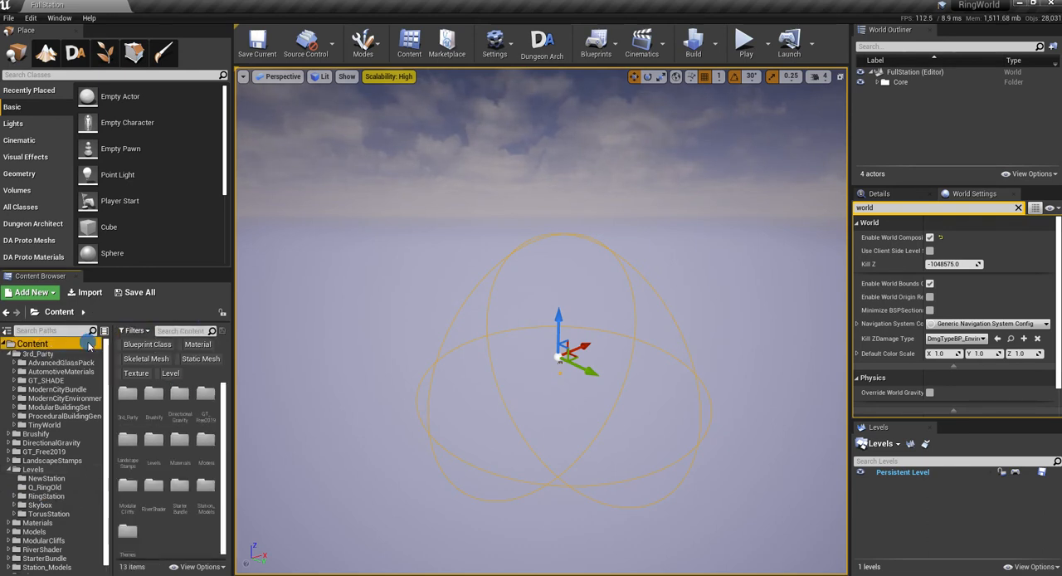
- Search 'cyl' and drag BP_GravityVolumeCylindrical into the viewport
type("cylin")
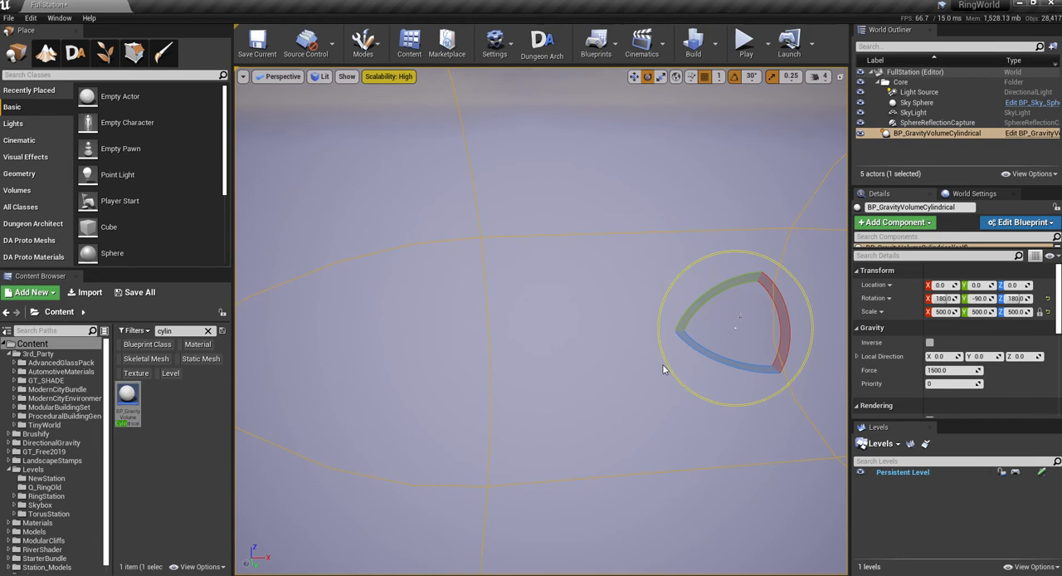
left_click_drag(739, 332, 561, 295)
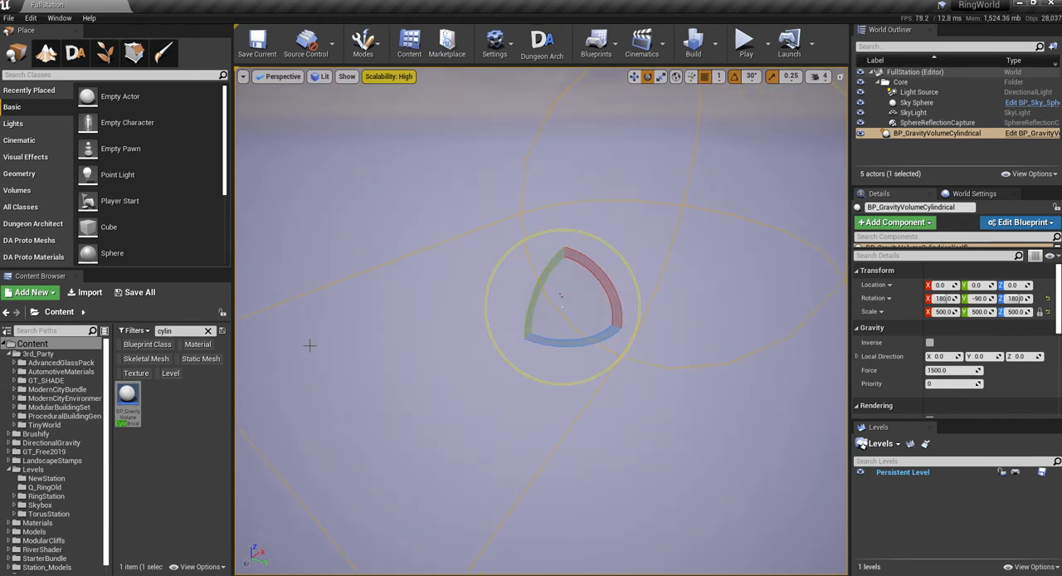
- Place Station_Floor from RingStation/Models and rotate it to fit the cylindrical gravity volume
left_click(209, 331)
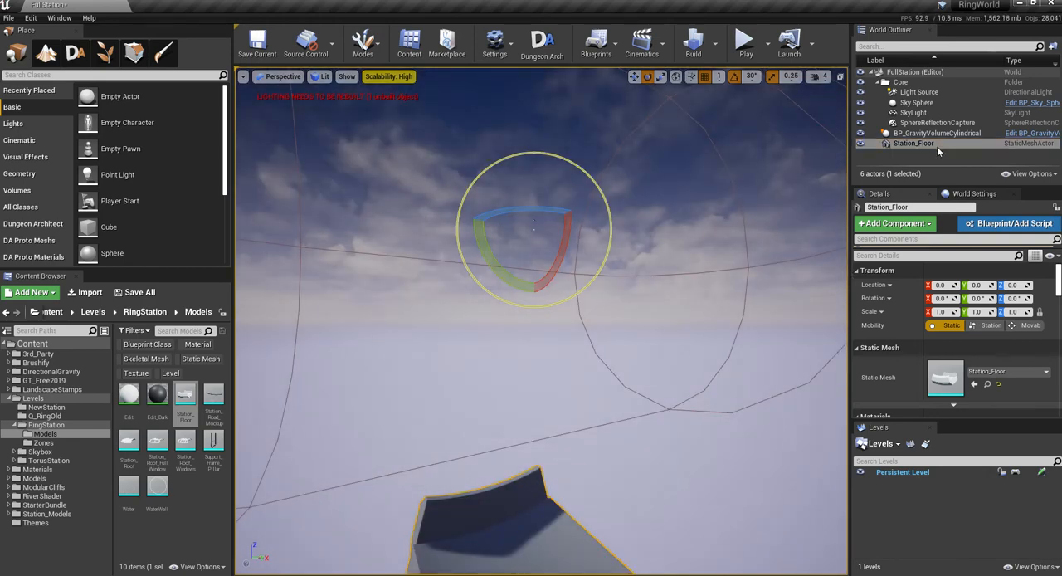
left_click(936, 133)
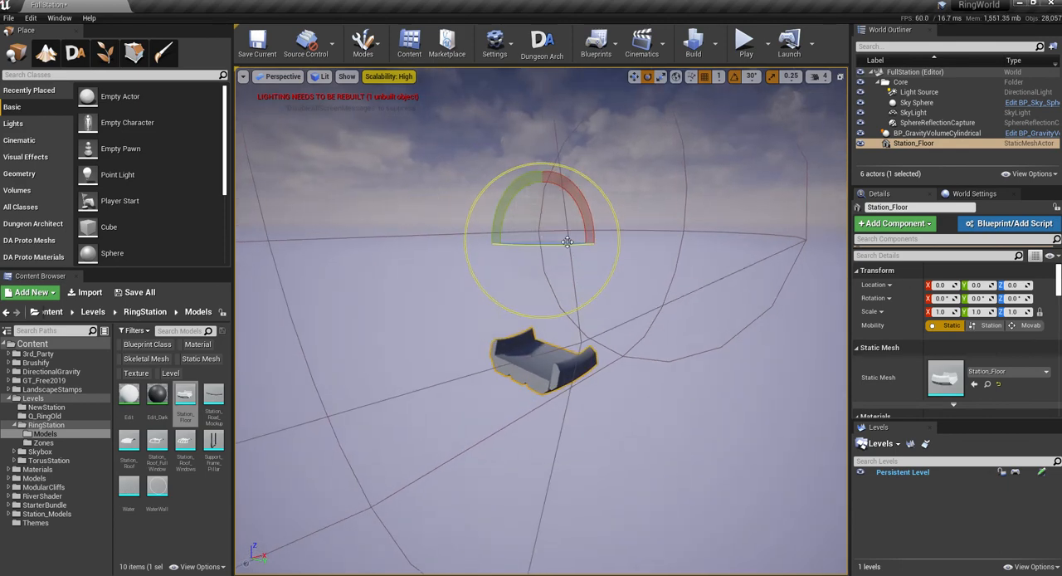
left_click(937, 132)
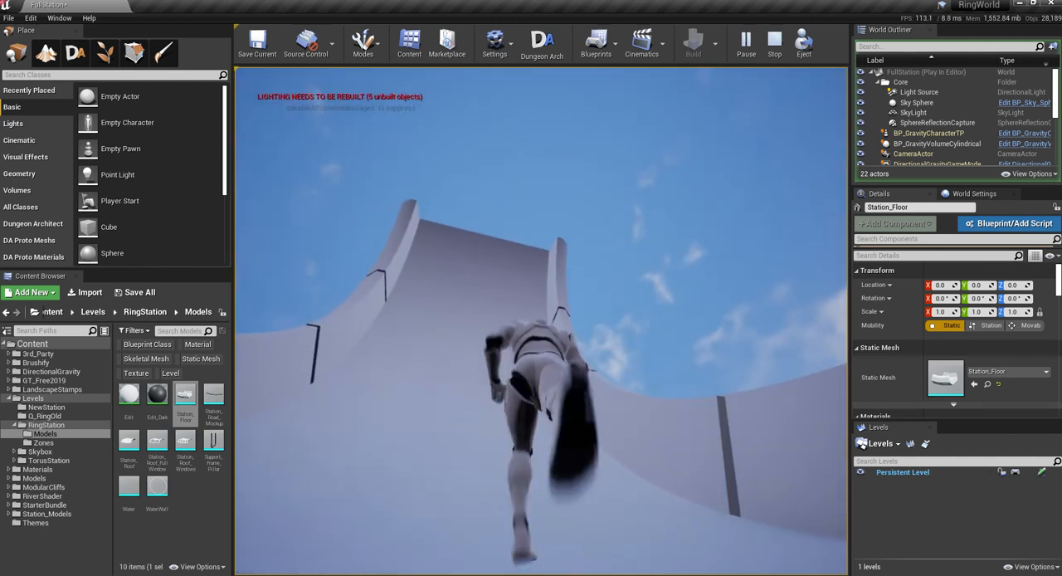
left_click(773, 43)
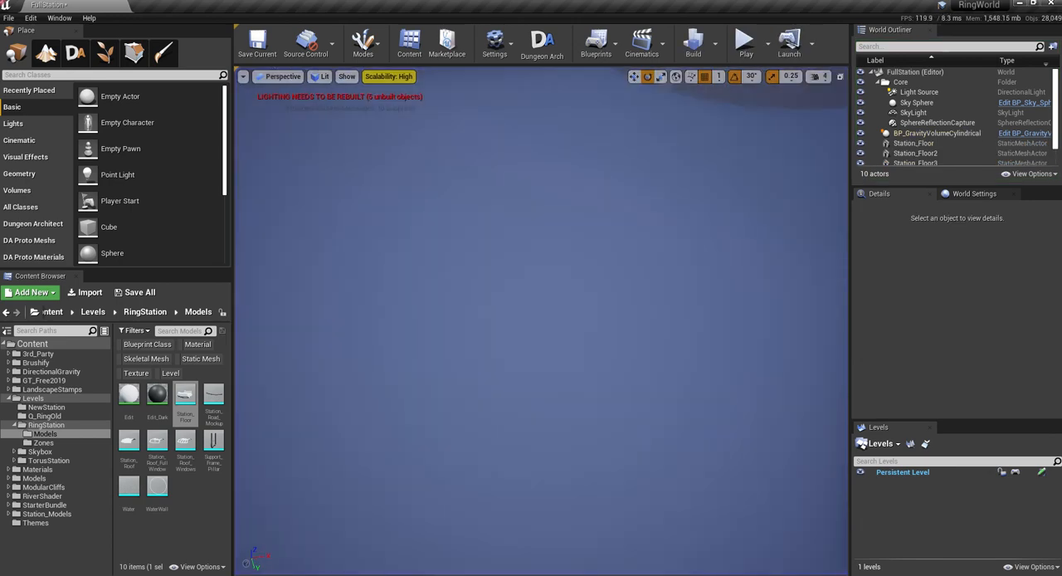